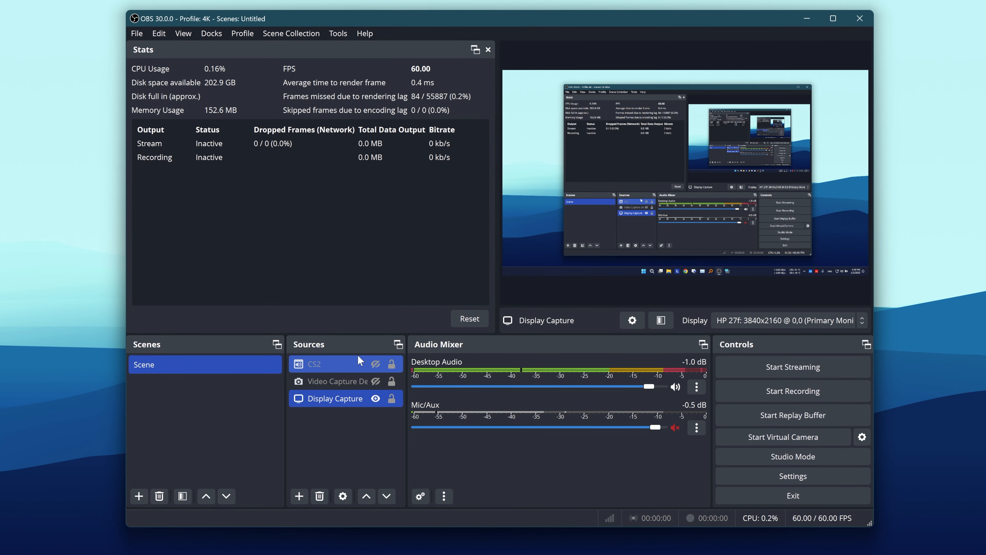
Step: Bring up the right-click actions for the Display Capture source in the Sources dock
right_click(334, 398)
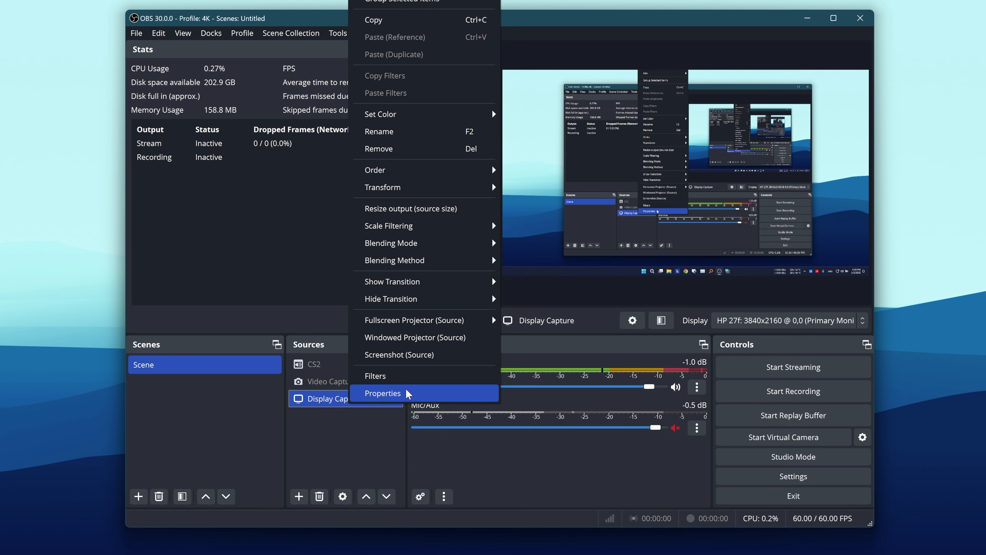
Step: In the source's Properties, set Capture Method to DXGI Desktop Duplication and confirm with OK
click(382, 392)
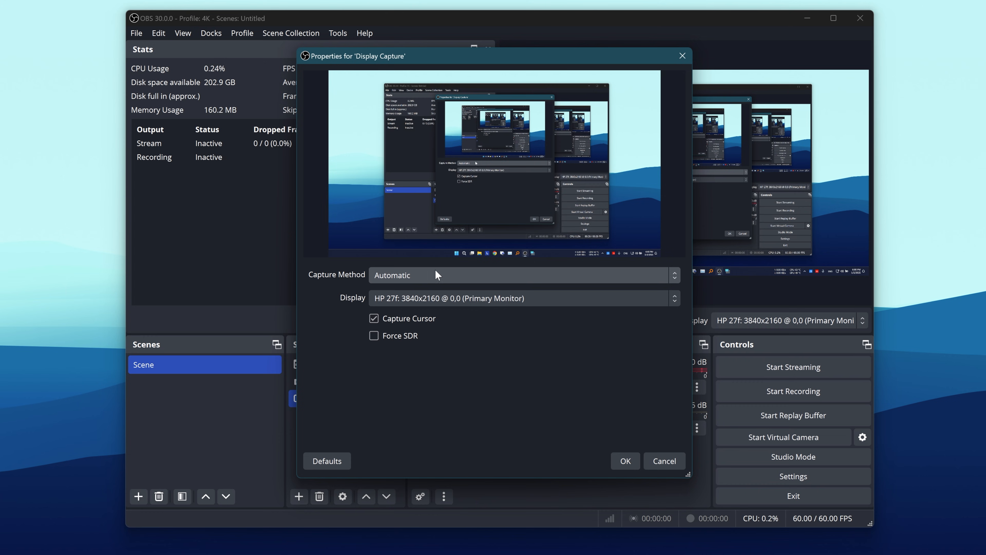
click(522, 275)
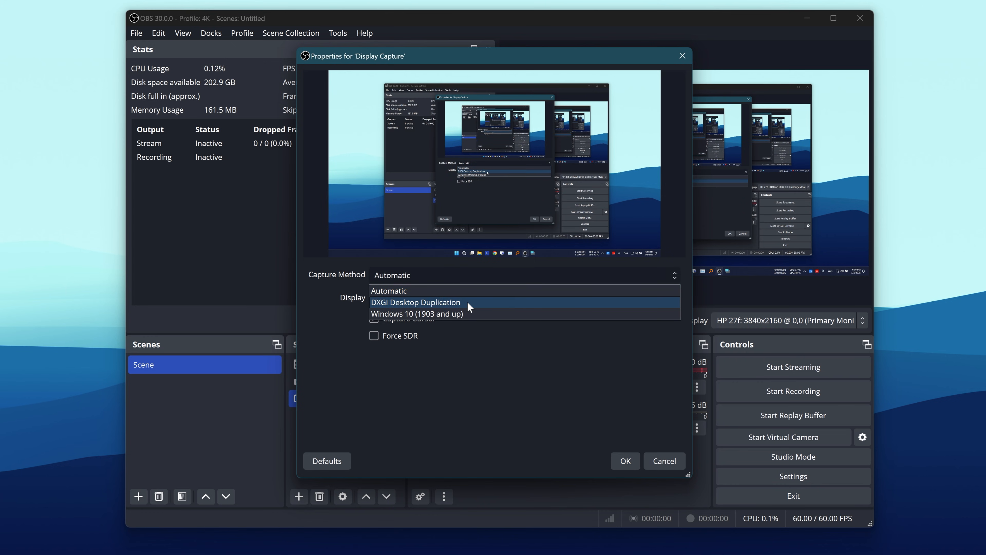
click(415, 302)
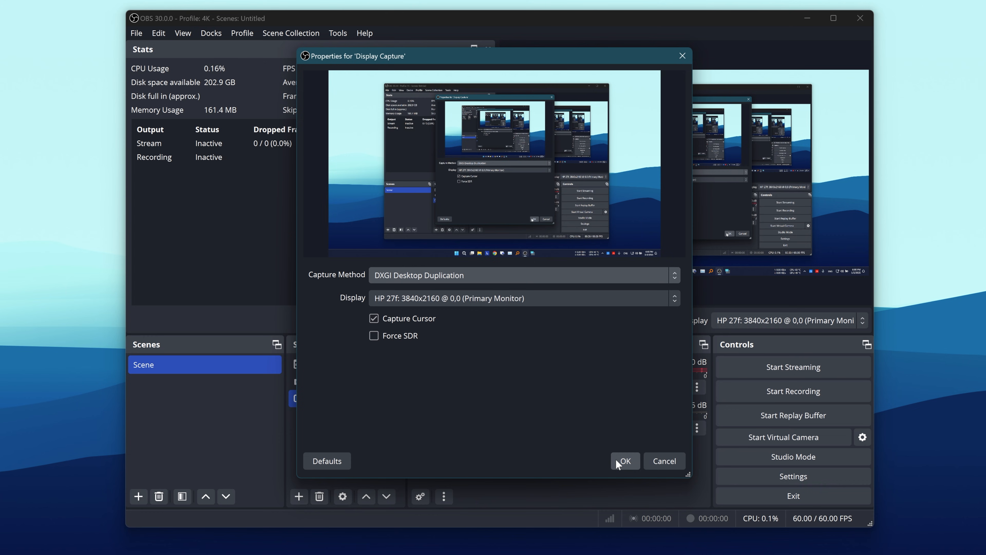
click(624, 460)
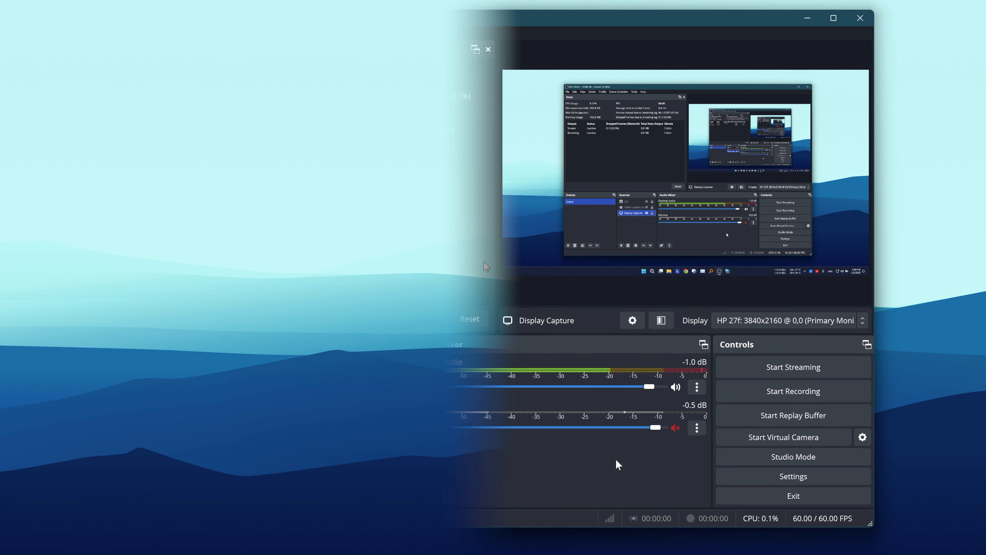
Step: From the desktop's right-click menu, go to Display settings toward the Graphics page
right_click(484, 265)
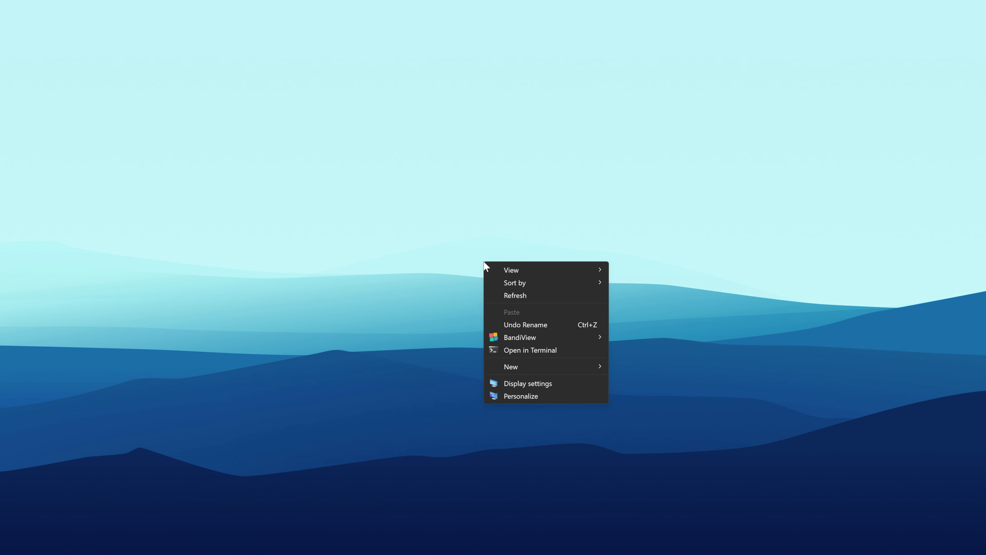
click(527, 384)
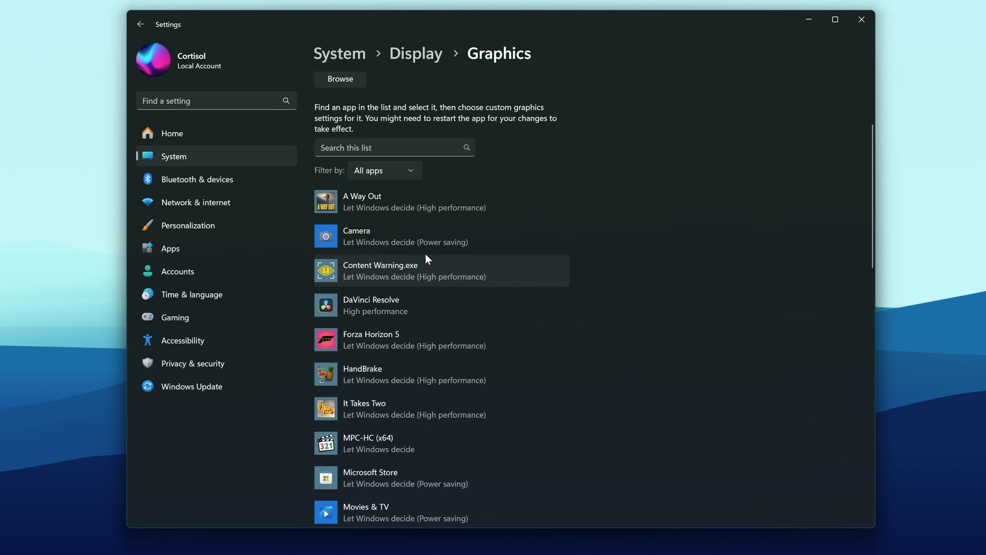
Step: Browse to obs-studio\bin\64bit, add obs64.exe, and give OBS Studio the High performance preference
click(340, 78)
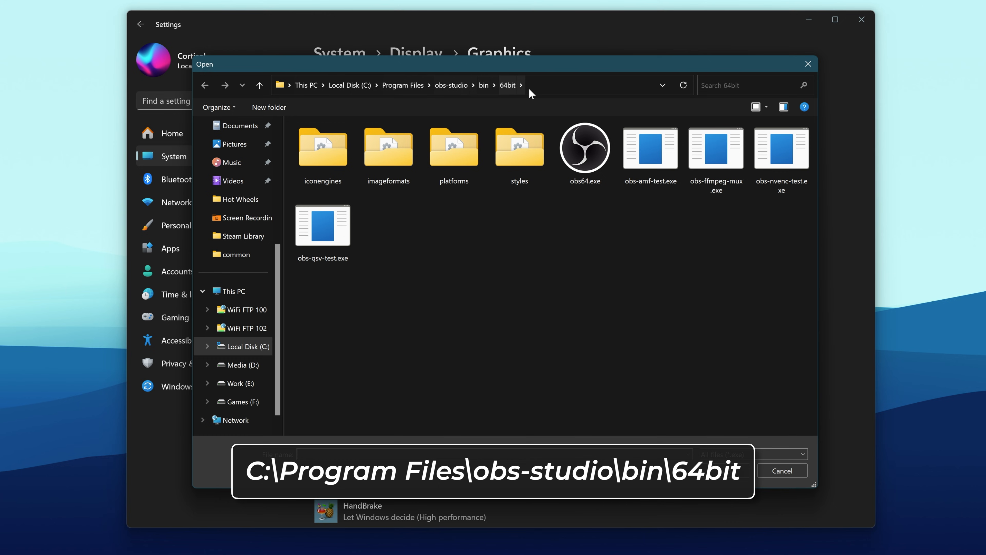
click(585, 148)
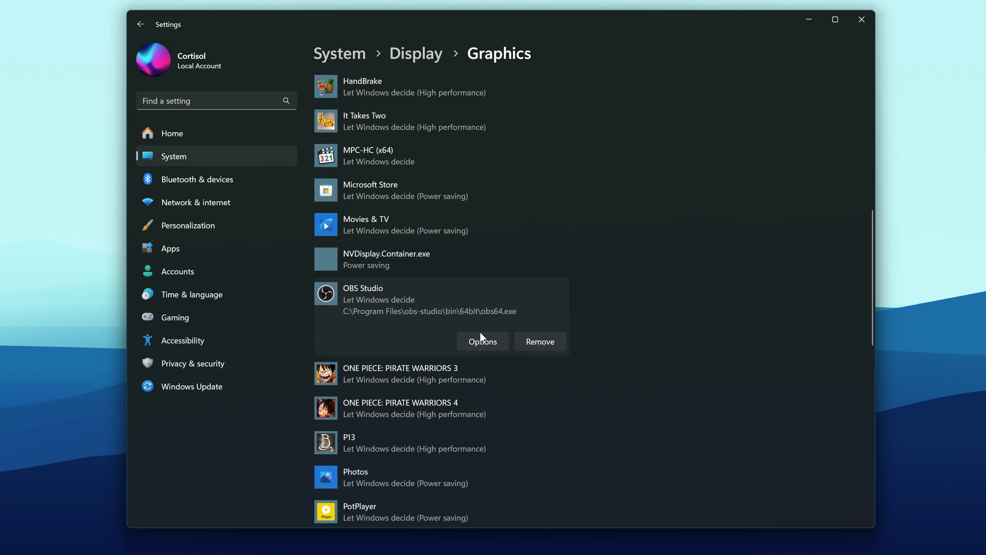
click(482, 341)
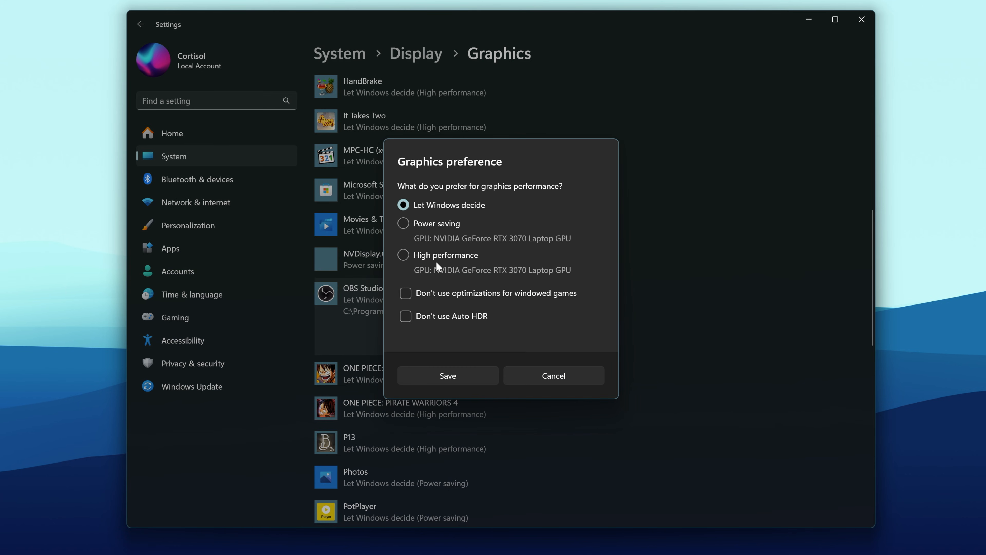
click(447, 376)
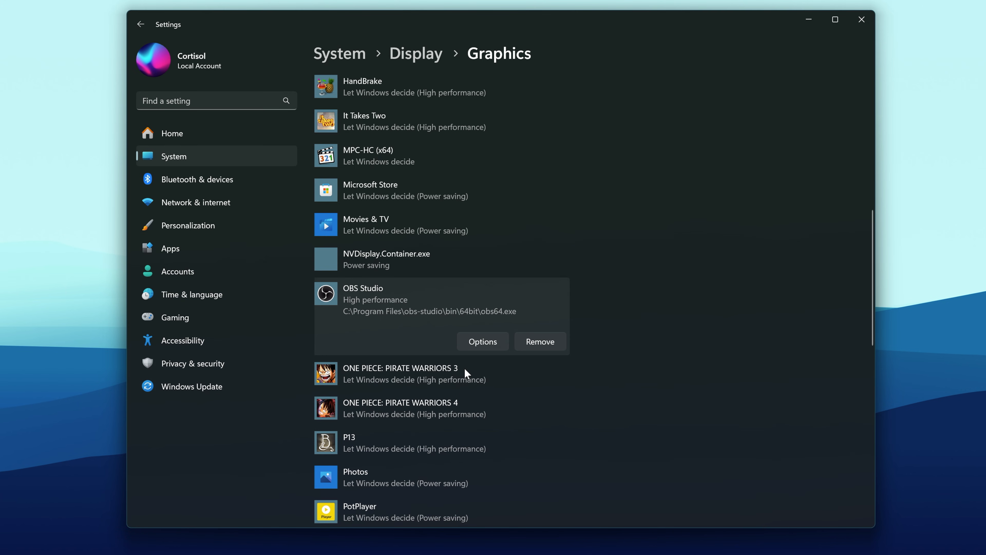
mouse_move(596, 369)
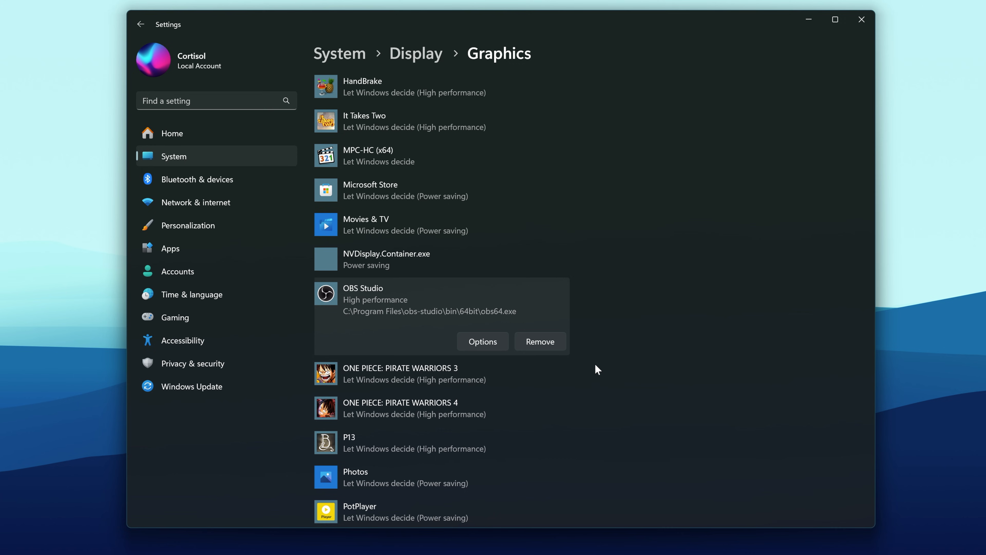
Step: Reopen OBS Studio's options and save its graphics preference as Power saving
click(483, 341)
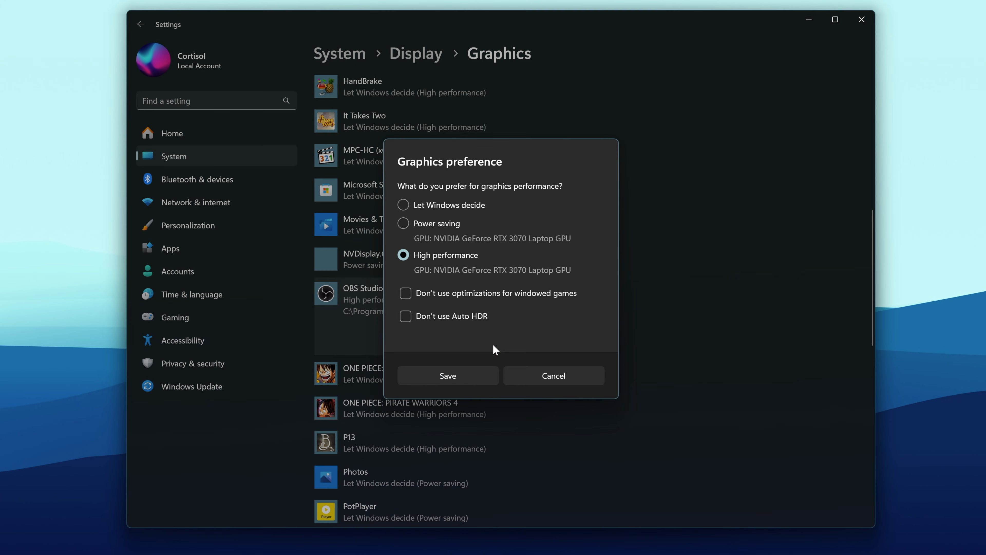
click(403, 224)
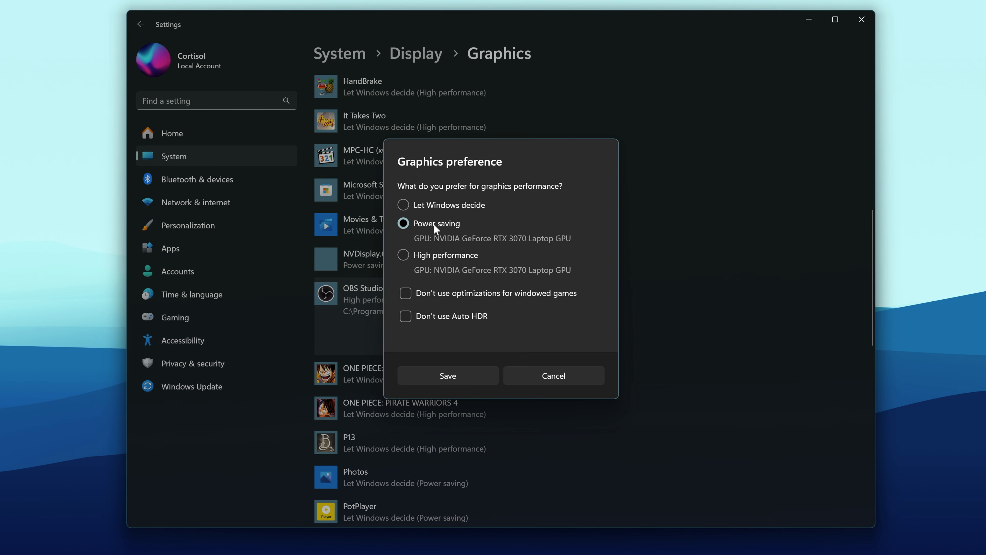
click(448, 376)
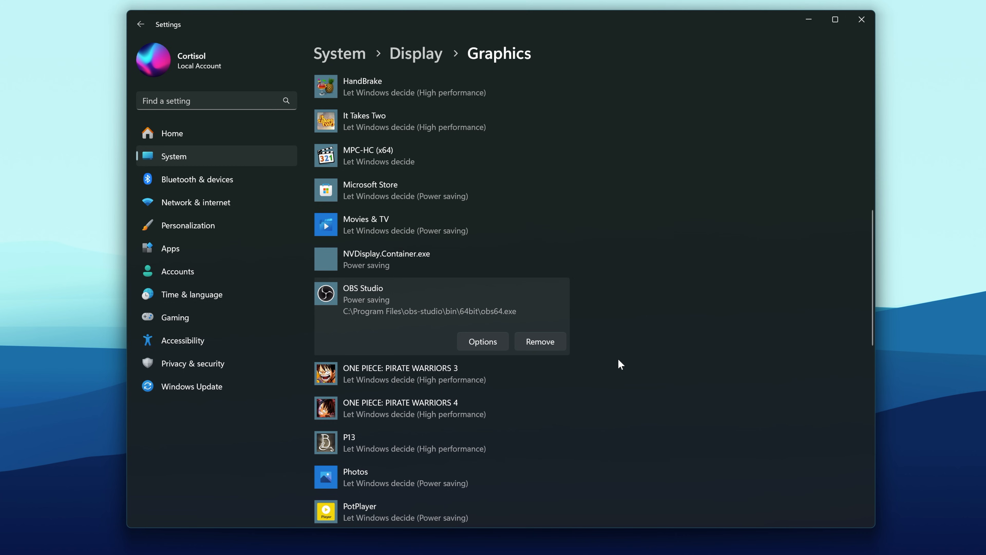